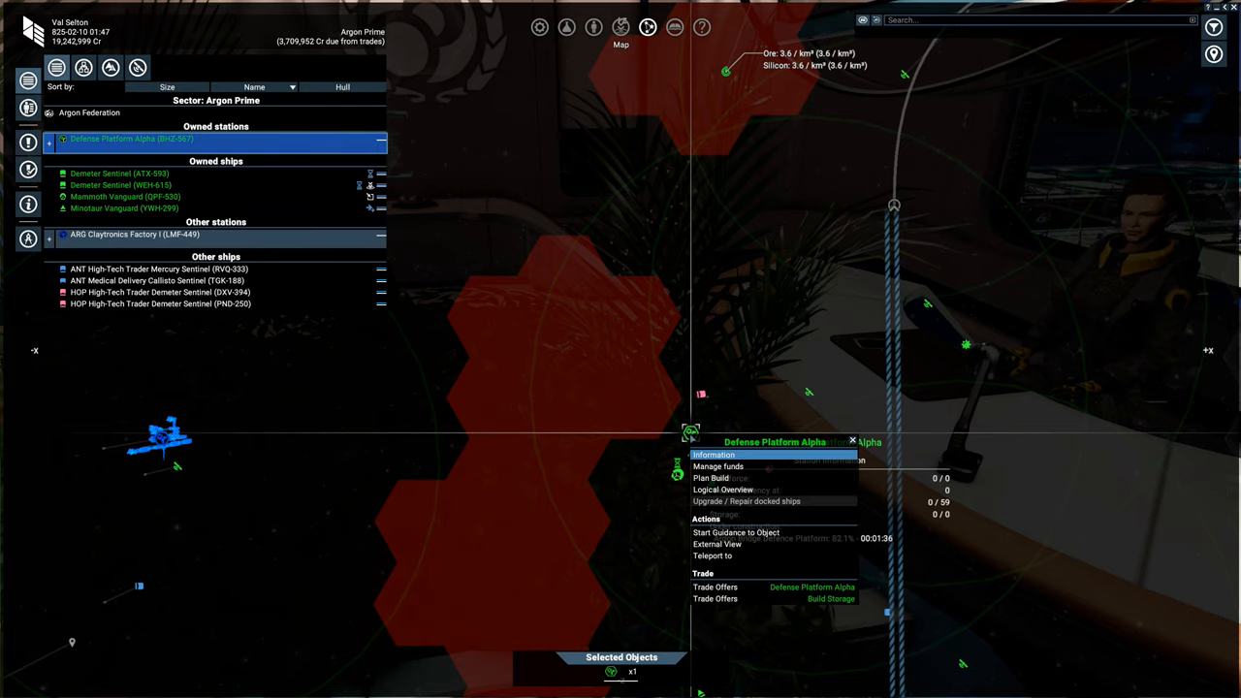
Step: Bring up the logical station overview for Defense Platform Alpha
click(722, 488)
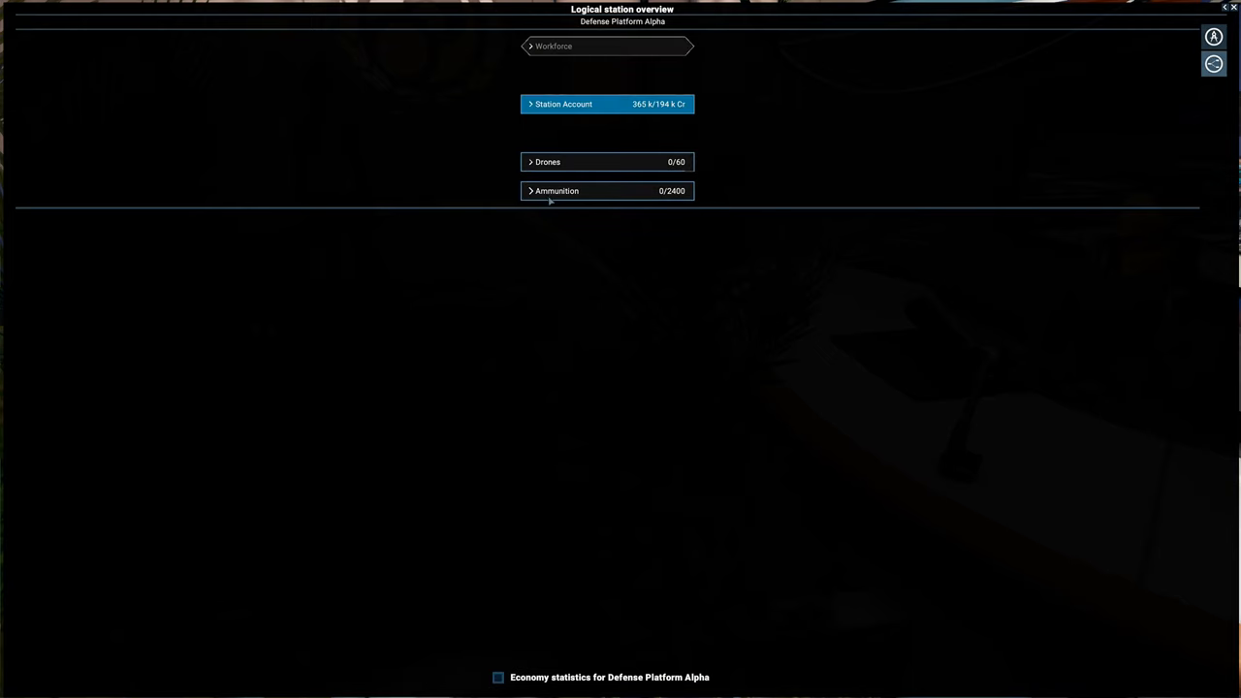
mouse_move(531, 196)
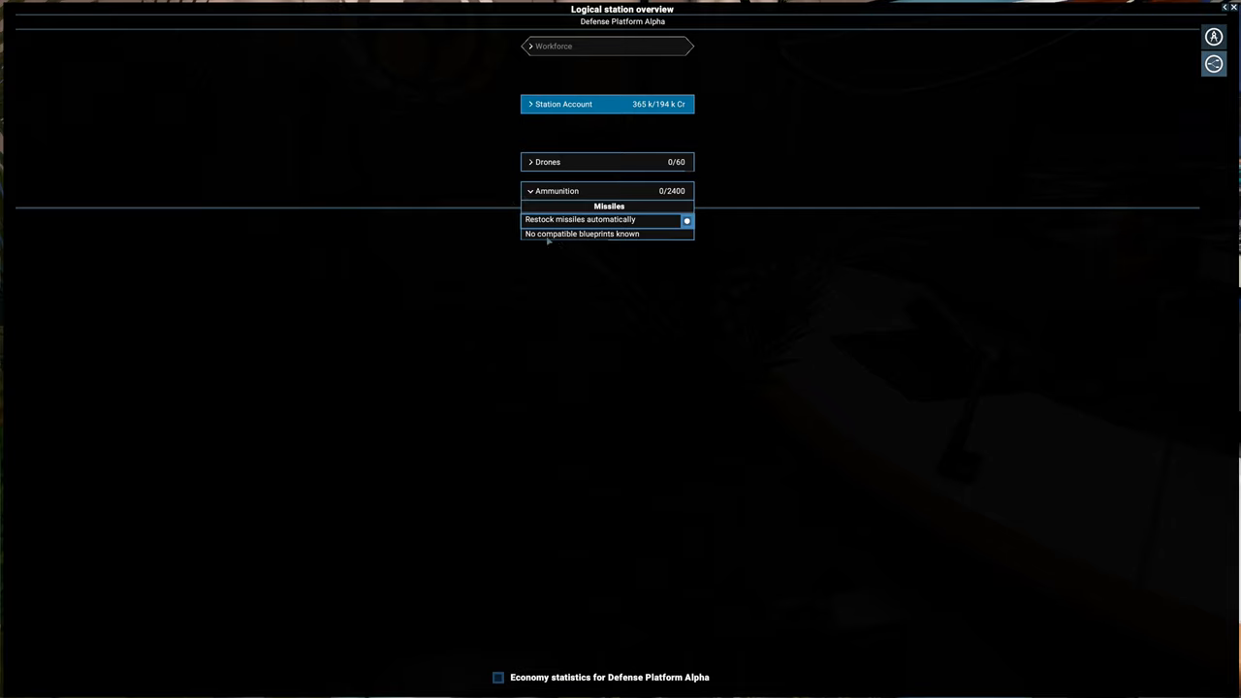
mouse_move(642, 245)
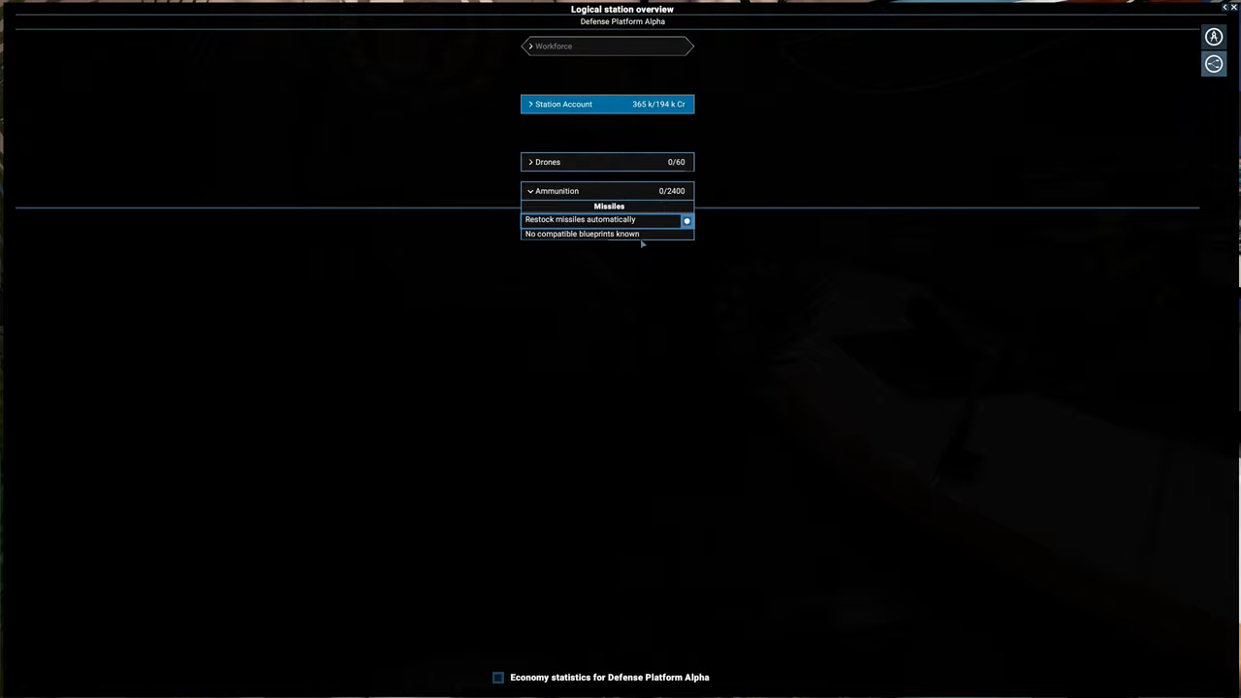
mouse_move(683, 267)
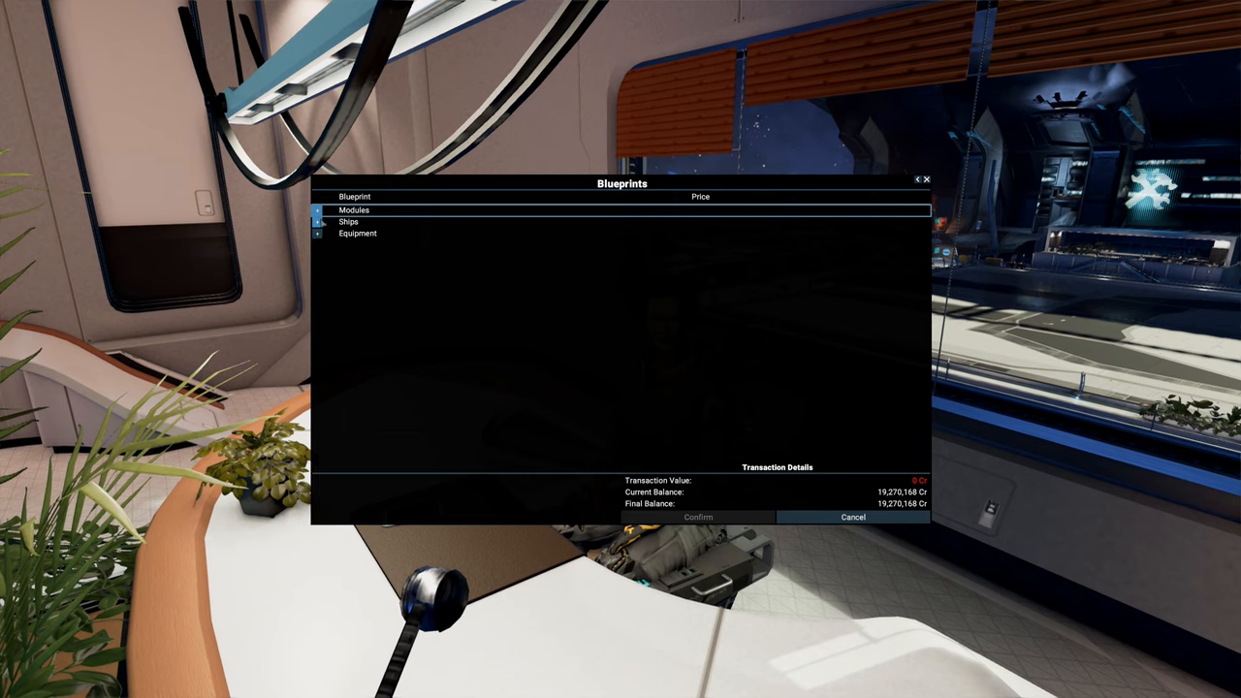
Step: List missile blueprints under Equipment and select EMP, heavy dumbfire, guided, heatseeker, smart and Heavy Swarm Mk1
click(357, 233)
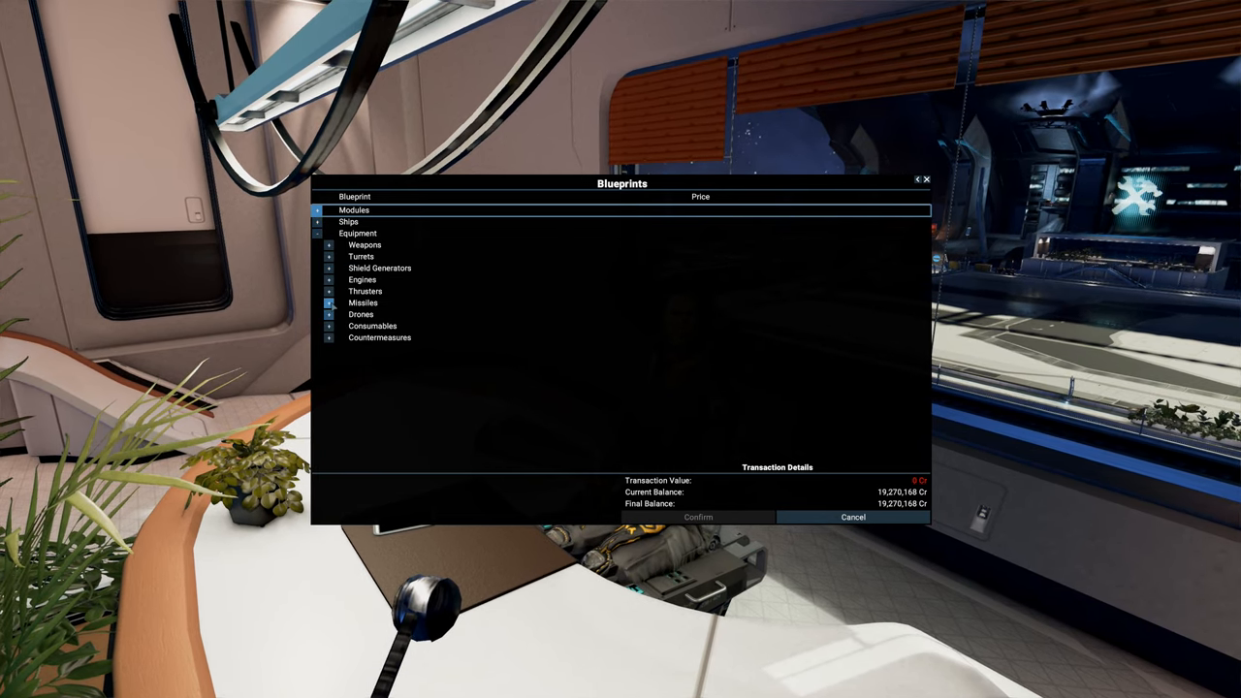
click(362, 302)
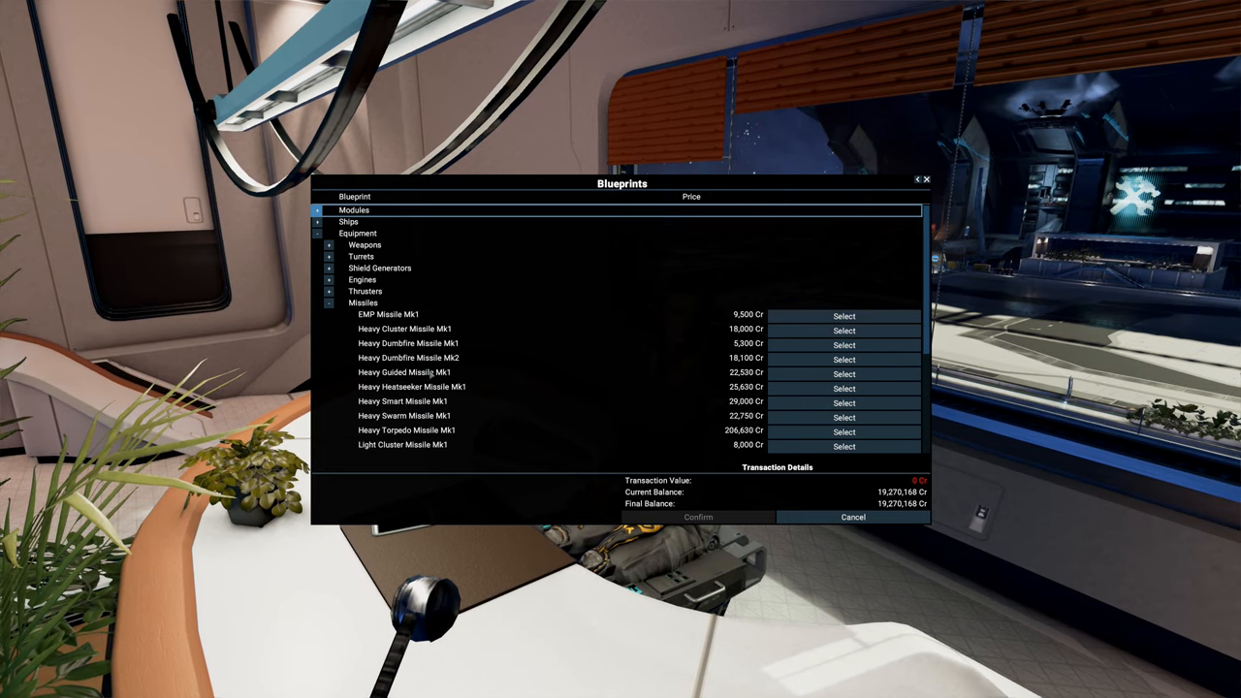
click(844, 330)
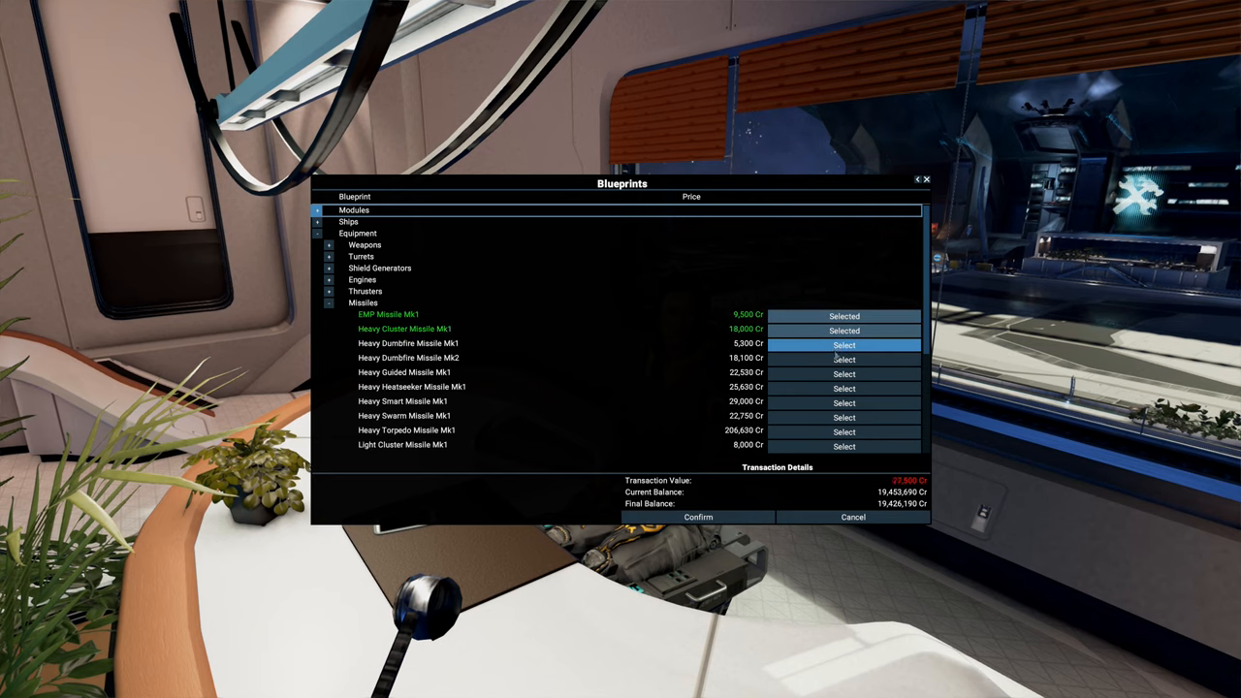
click(843, 372)
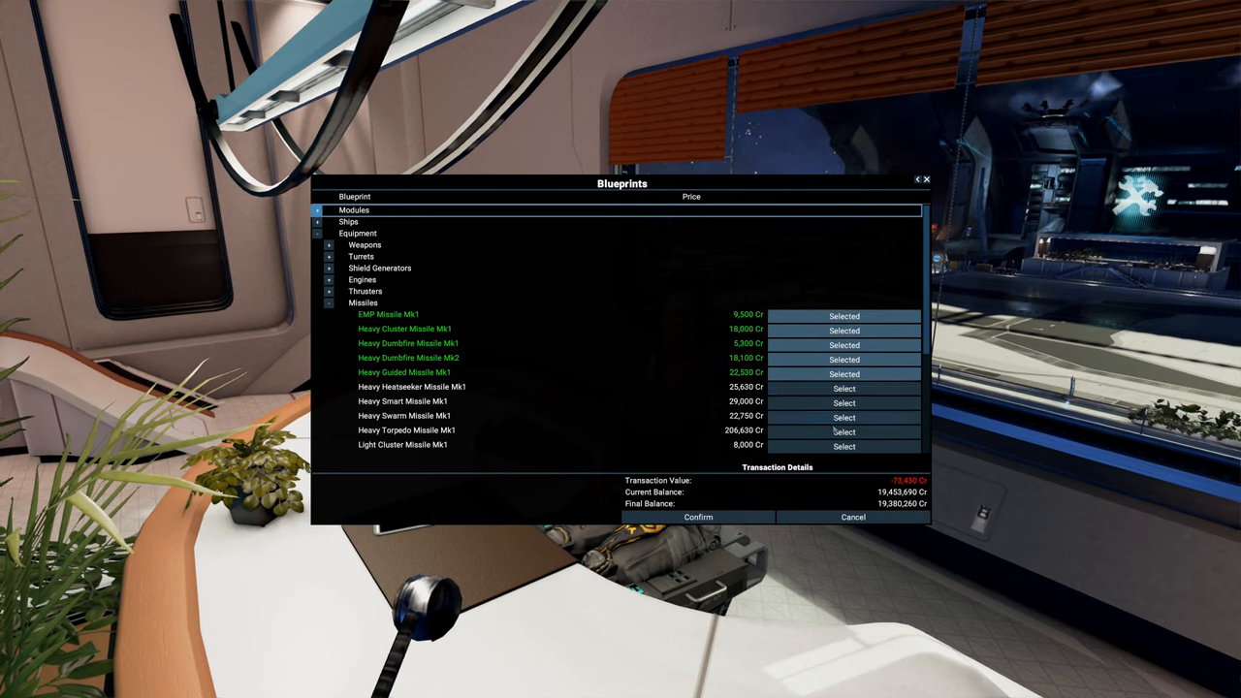
click(843, 404)
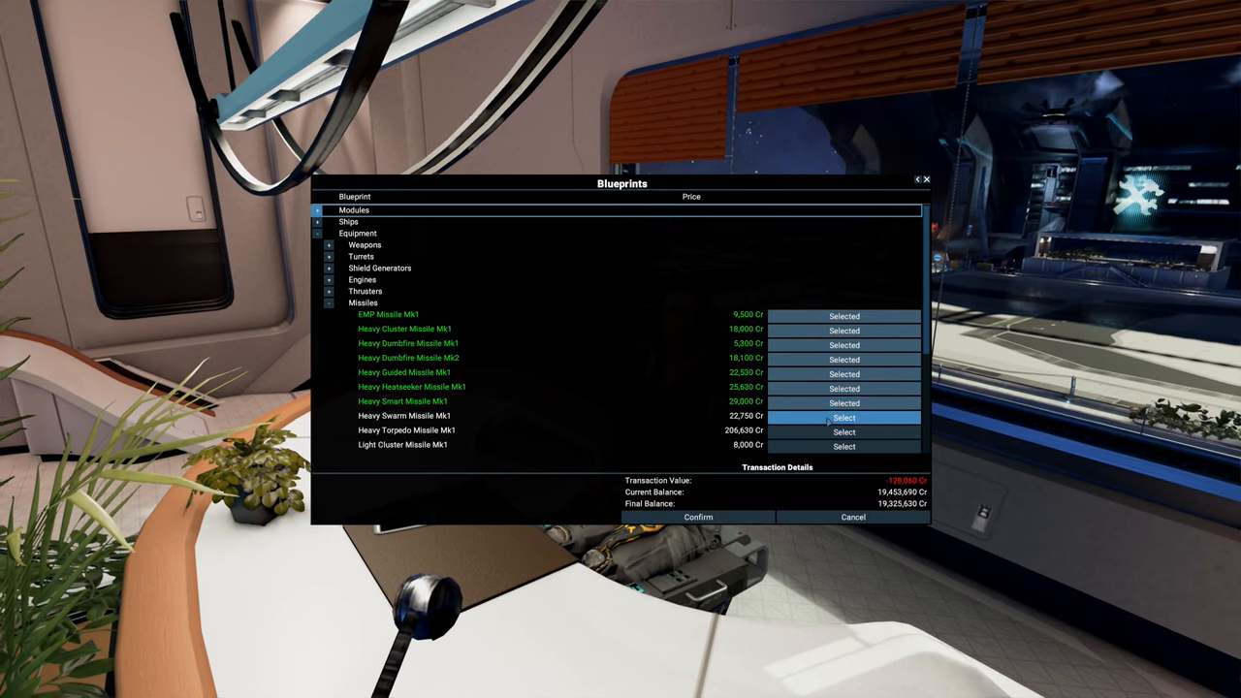
click(844, 446)
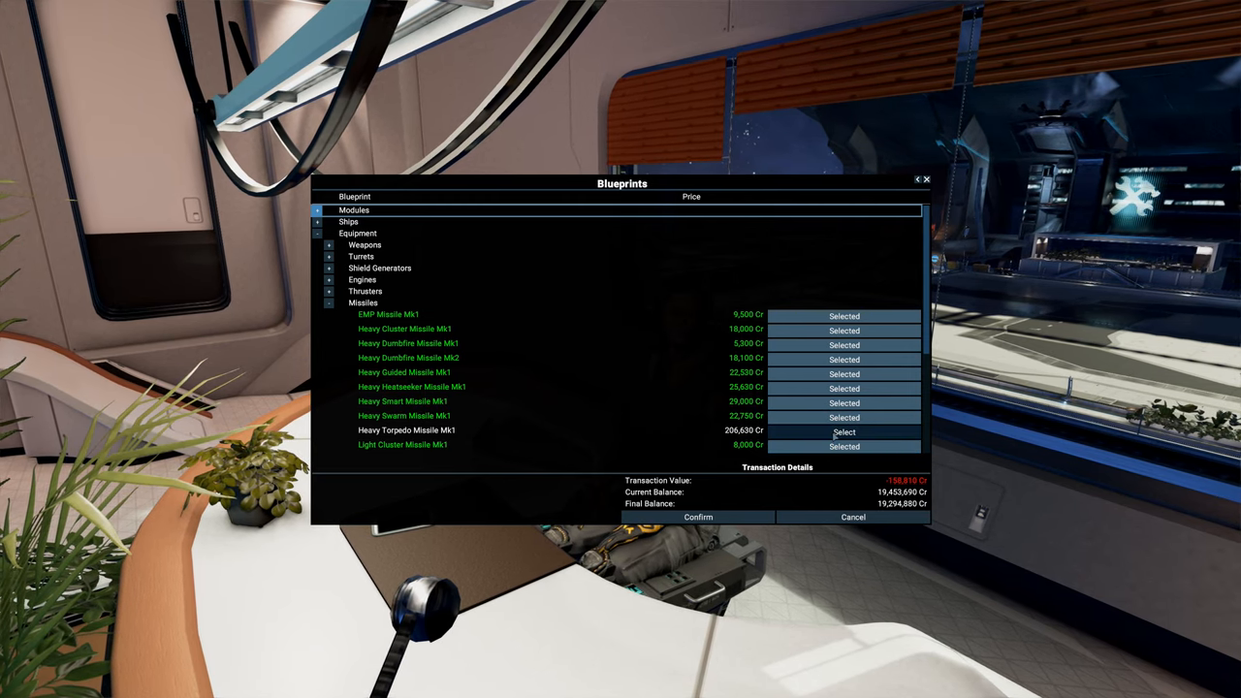
Step: Add the Light Torpedo Missile Mk1 blueprint and confirm buying all selected missile blueprints
scroll(down, 3)
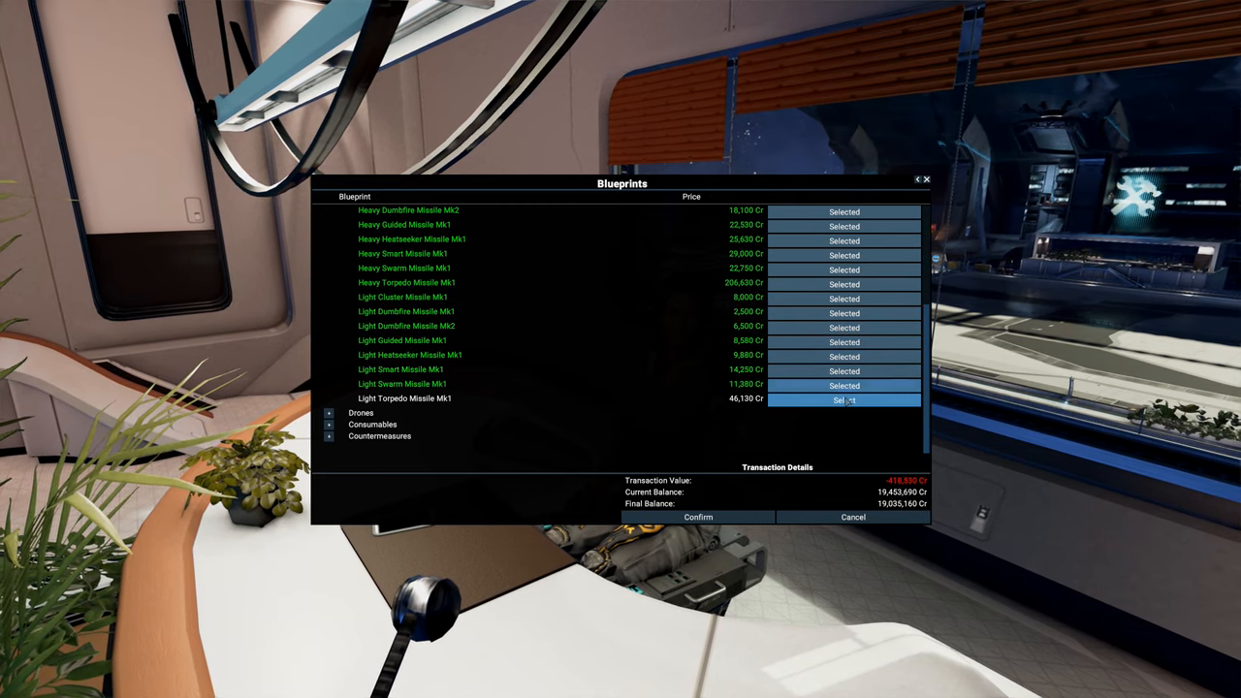
click(843, 400)
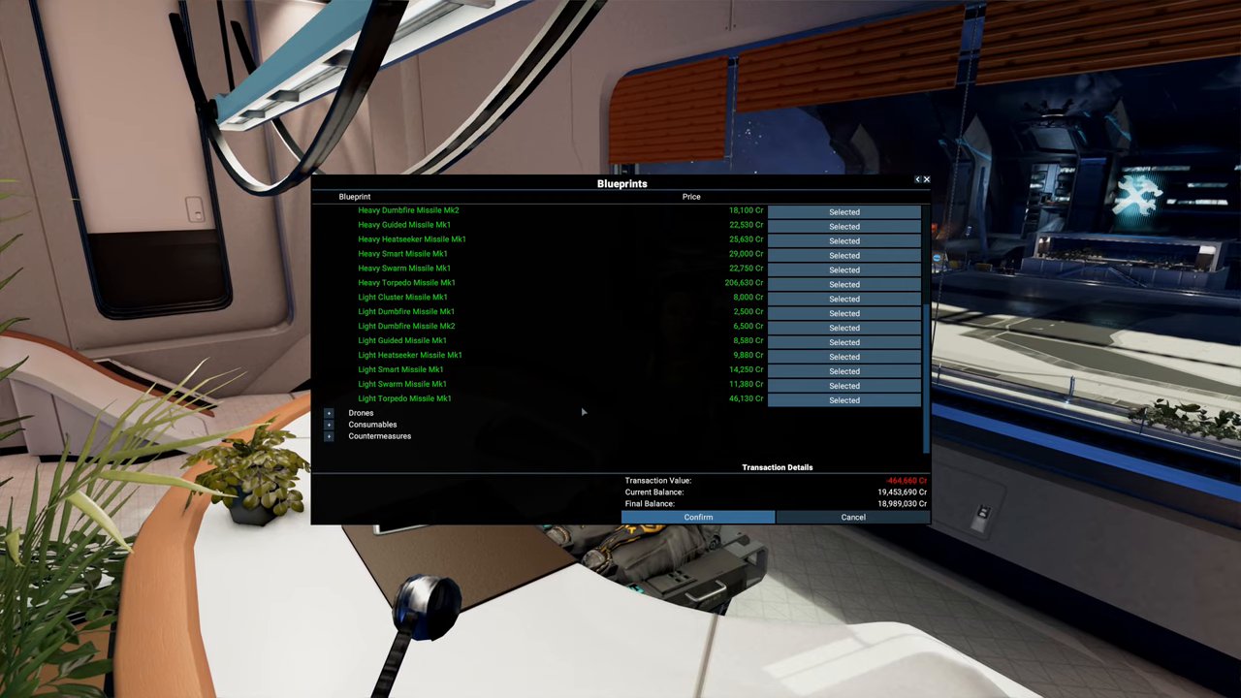
scroll(up, 3)
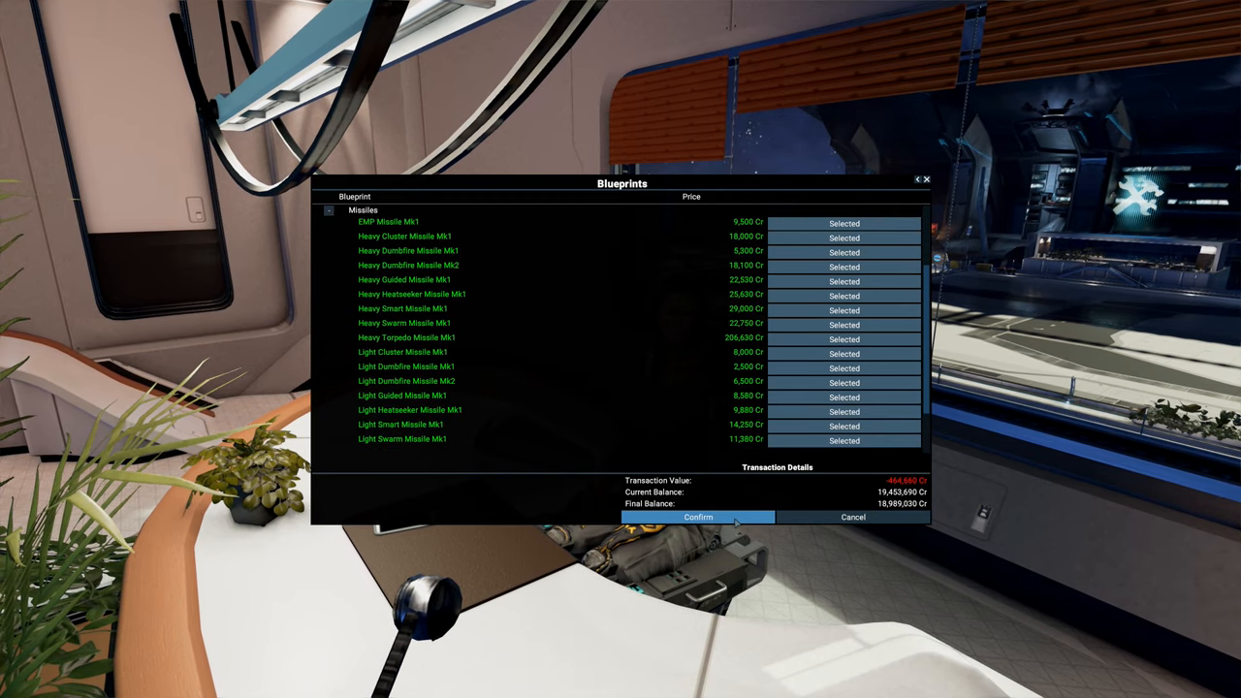
click(698, 515)
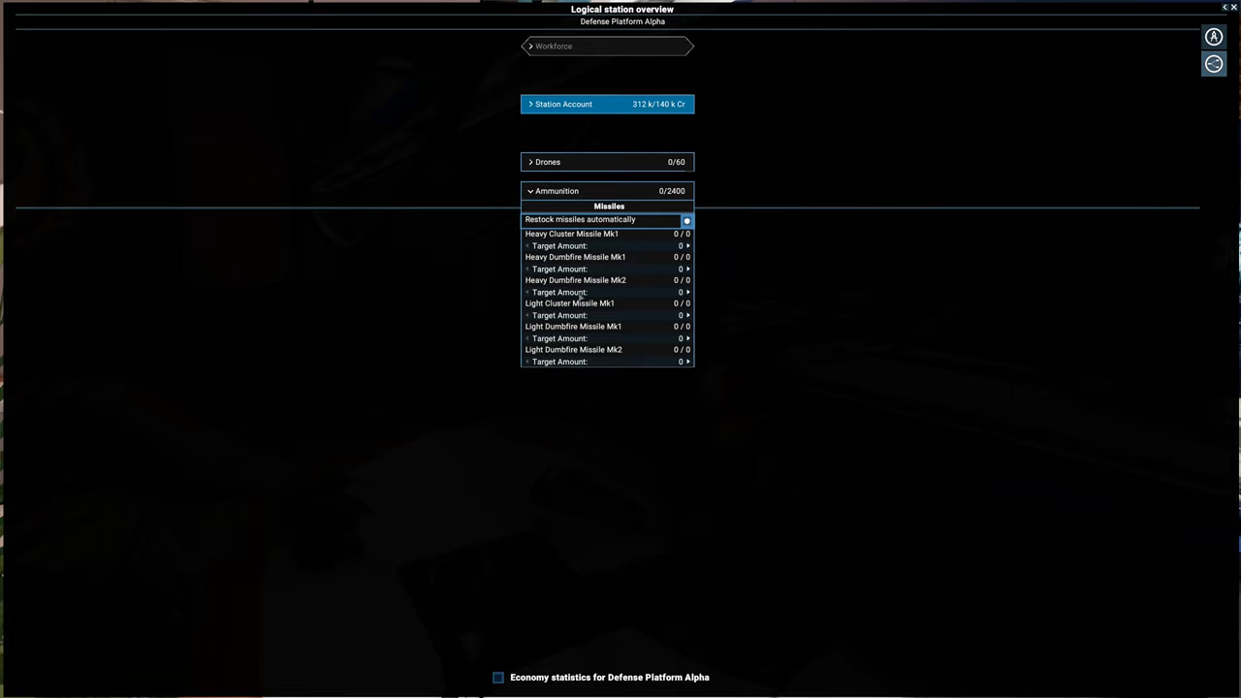
mouse_move(574, 237)
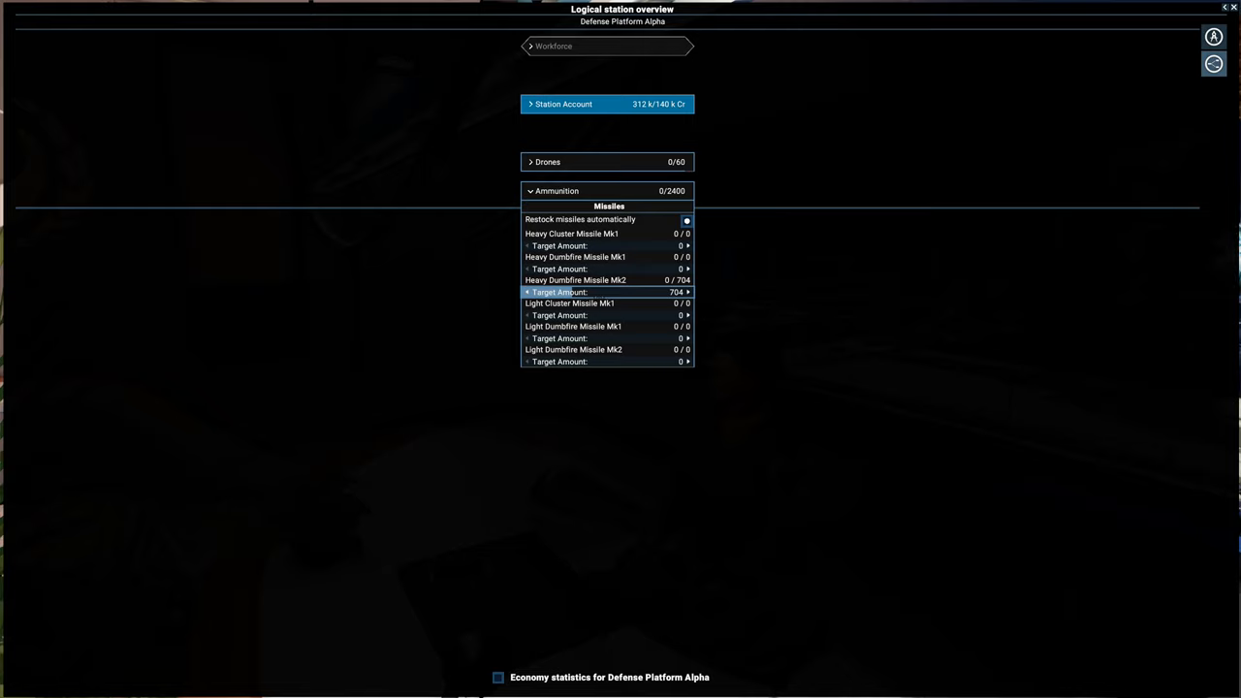
Step: Raise the Heavy Dumbfire Missile Mk2 target amount slider toward 650
click(527, 291)
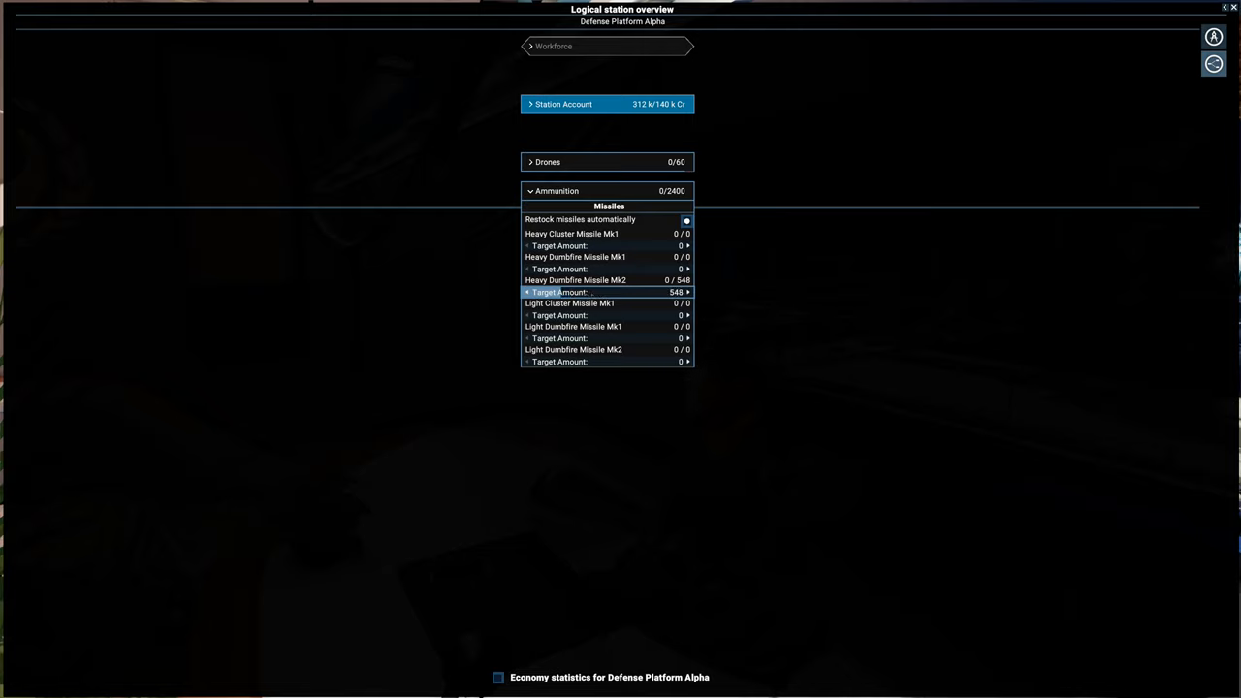
click(687, 291)
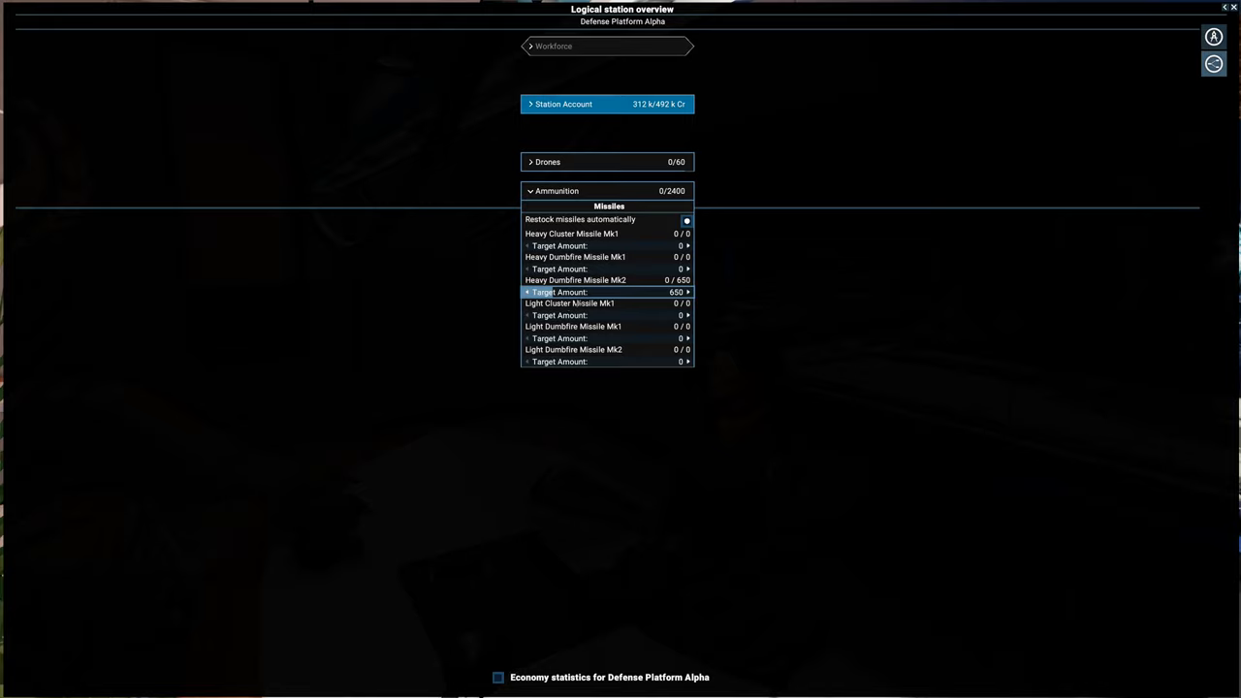
mouse_move(585, 512)
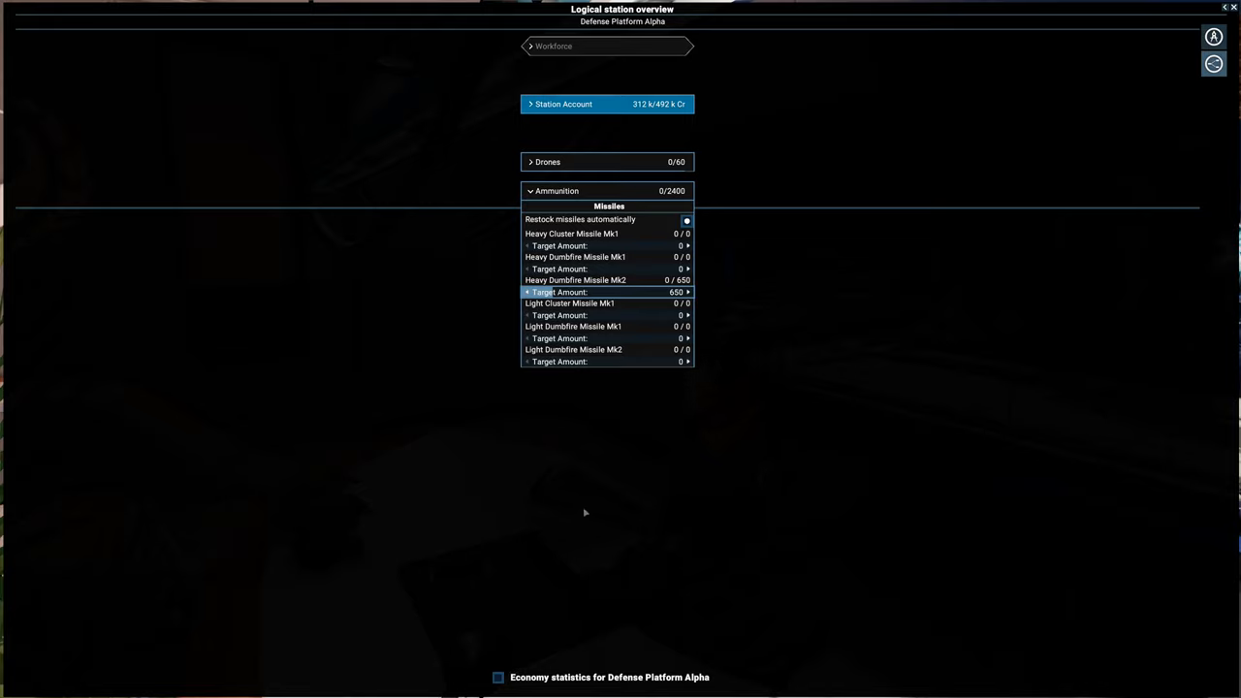
mouse_move(772, 401)
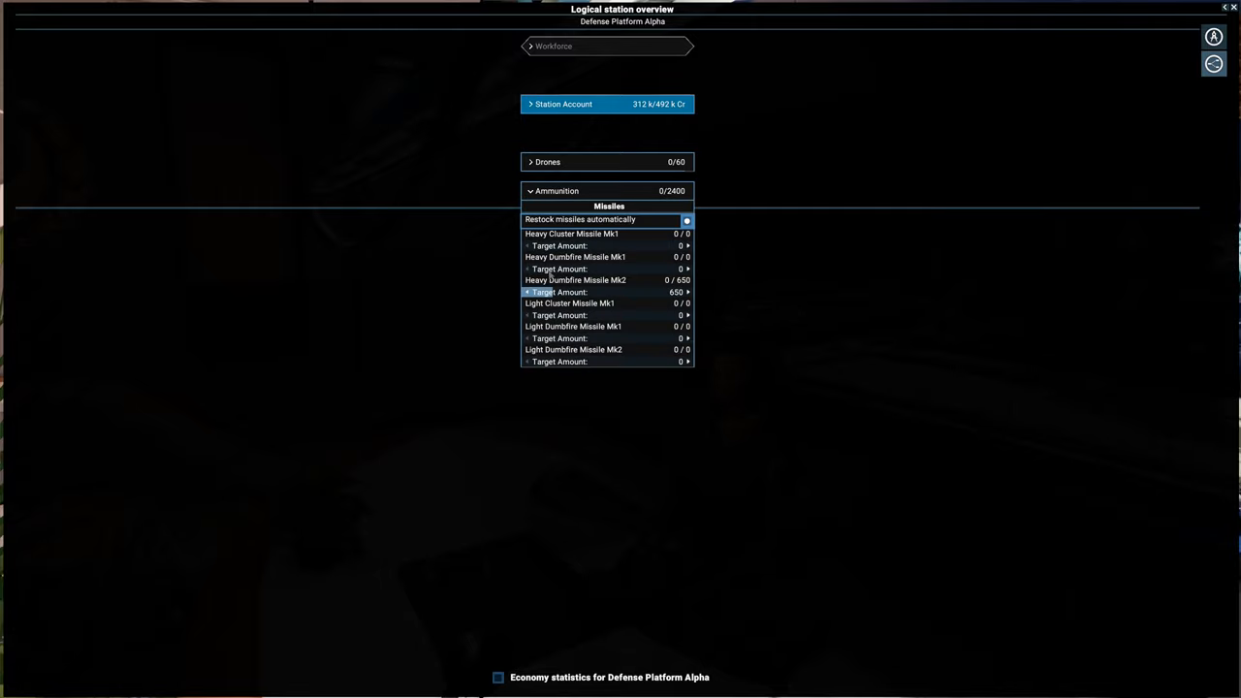
mouse_move(667, 221)
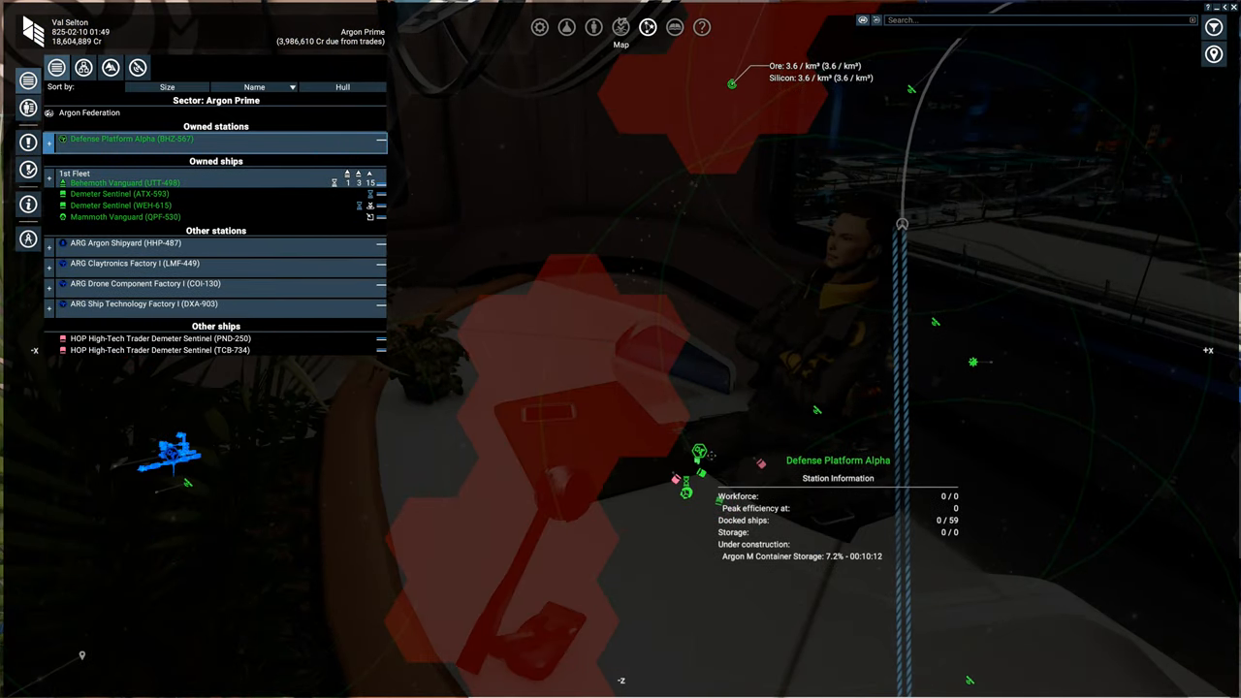
Step: Bring up the action menu for Defense Platform Alpha on the map
right_click(698, 454)
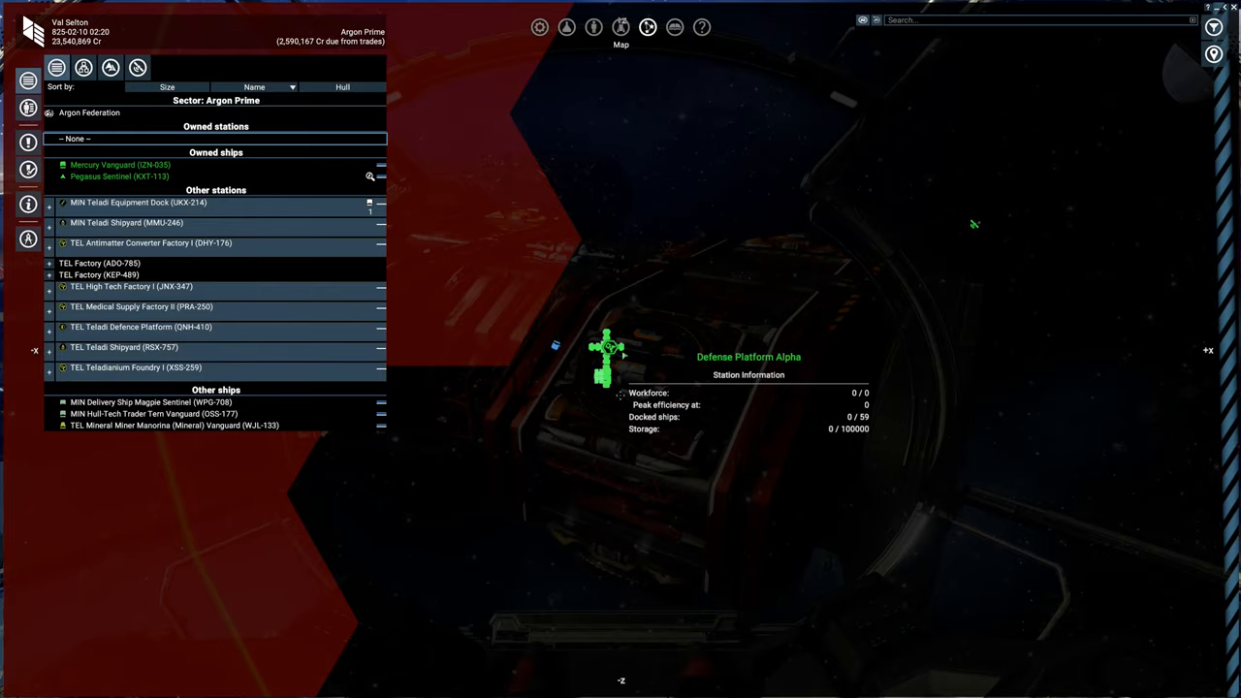
Step: Show Defense Platform Alpha's logical overview and expand its ammunition stock list
click(605, 349)
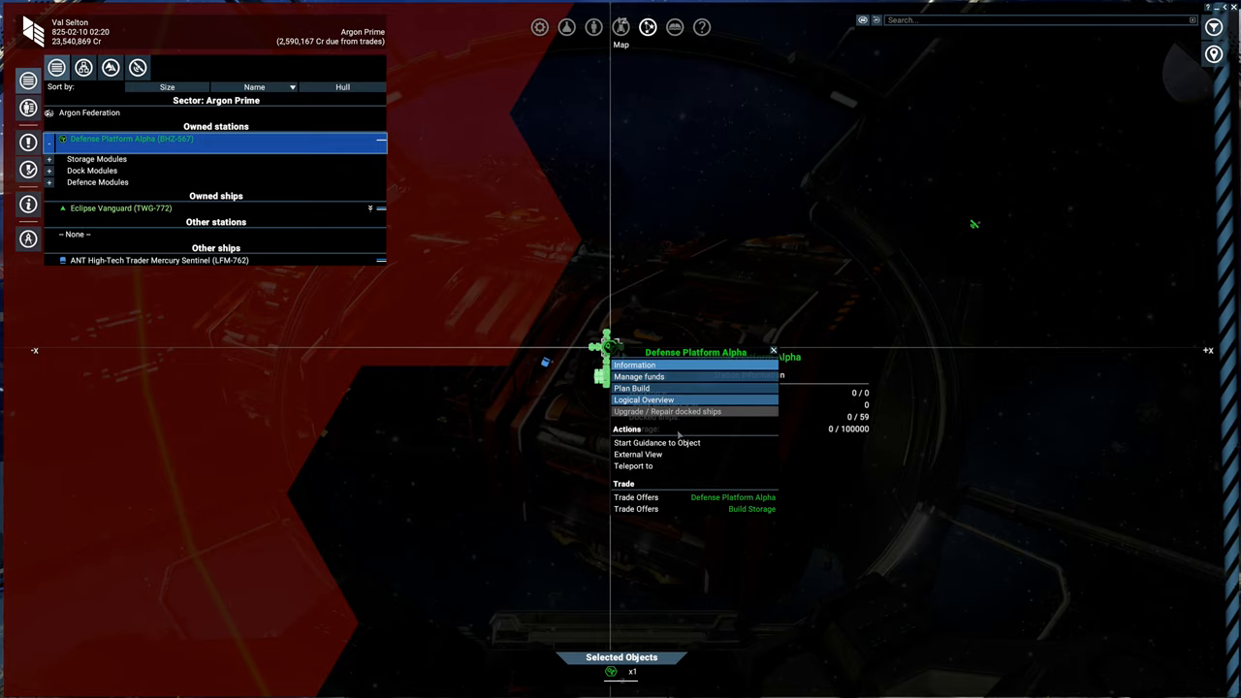
mouse_move(678, 399)
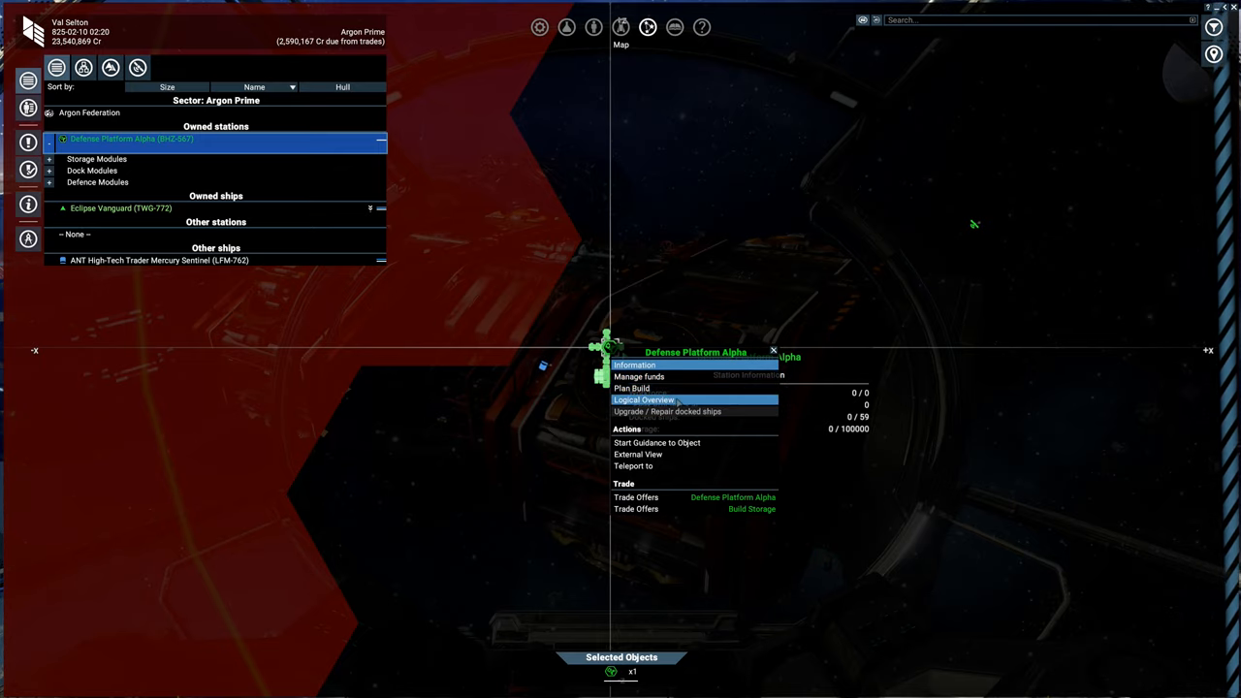
click(644, 400)
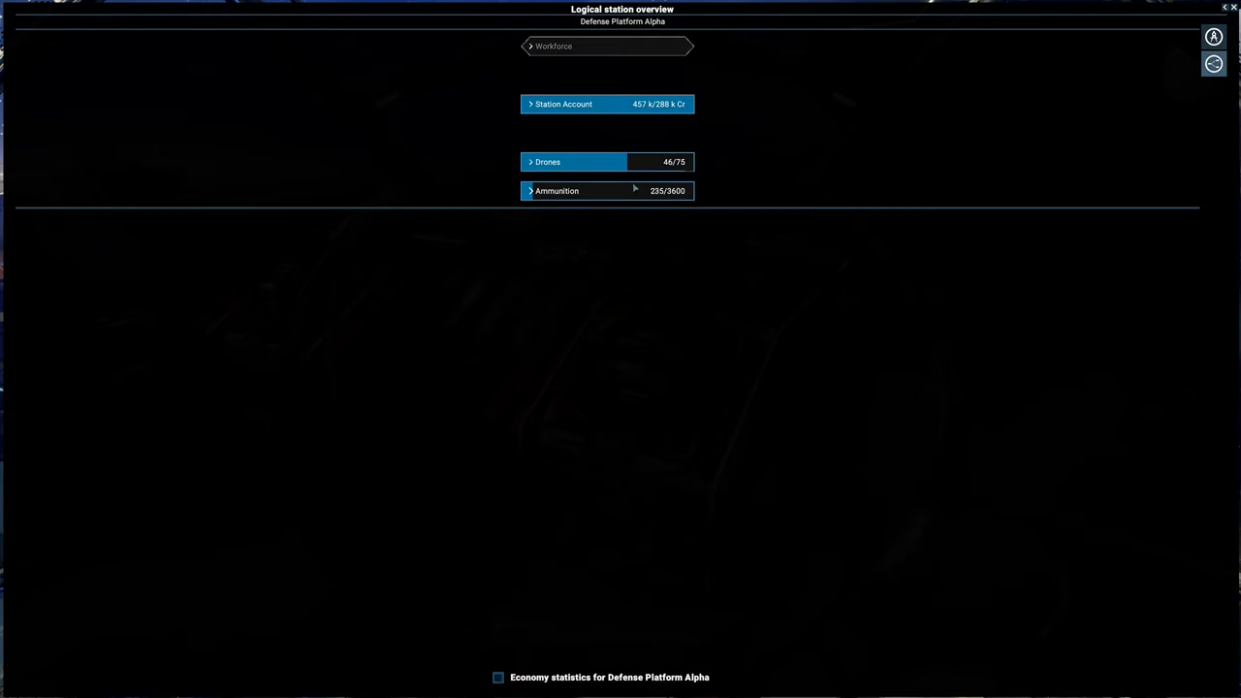
mouse_move(545, 201)
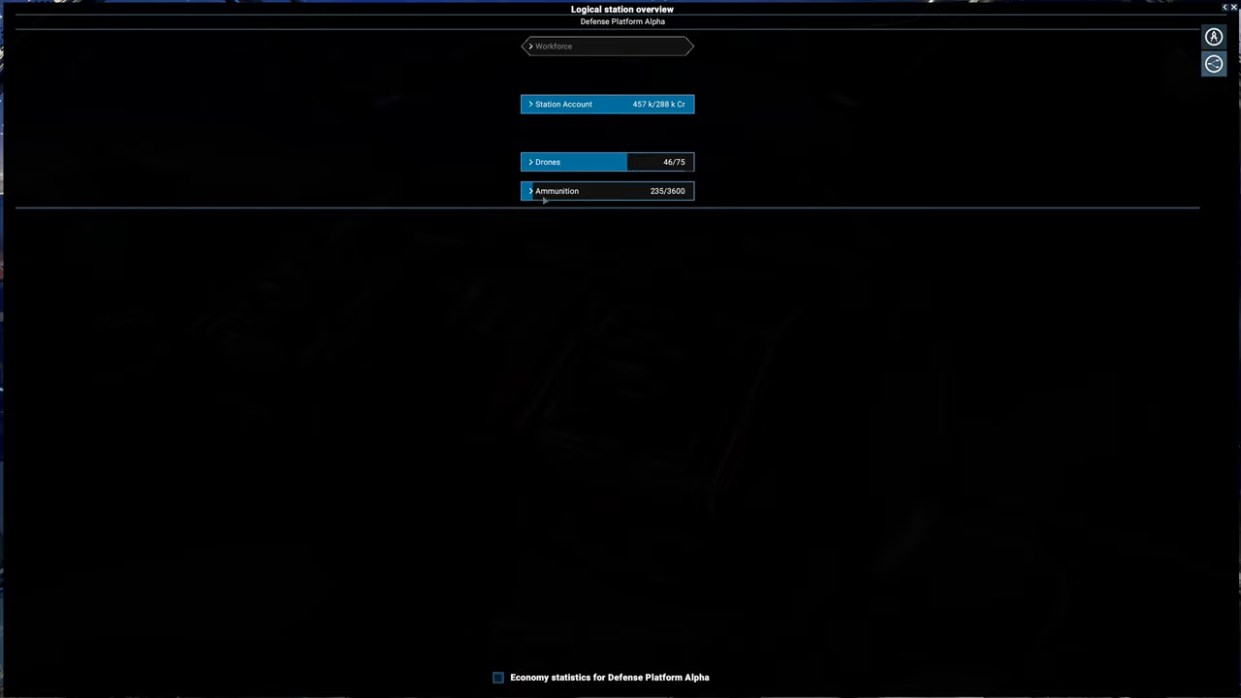
click(556, 190)
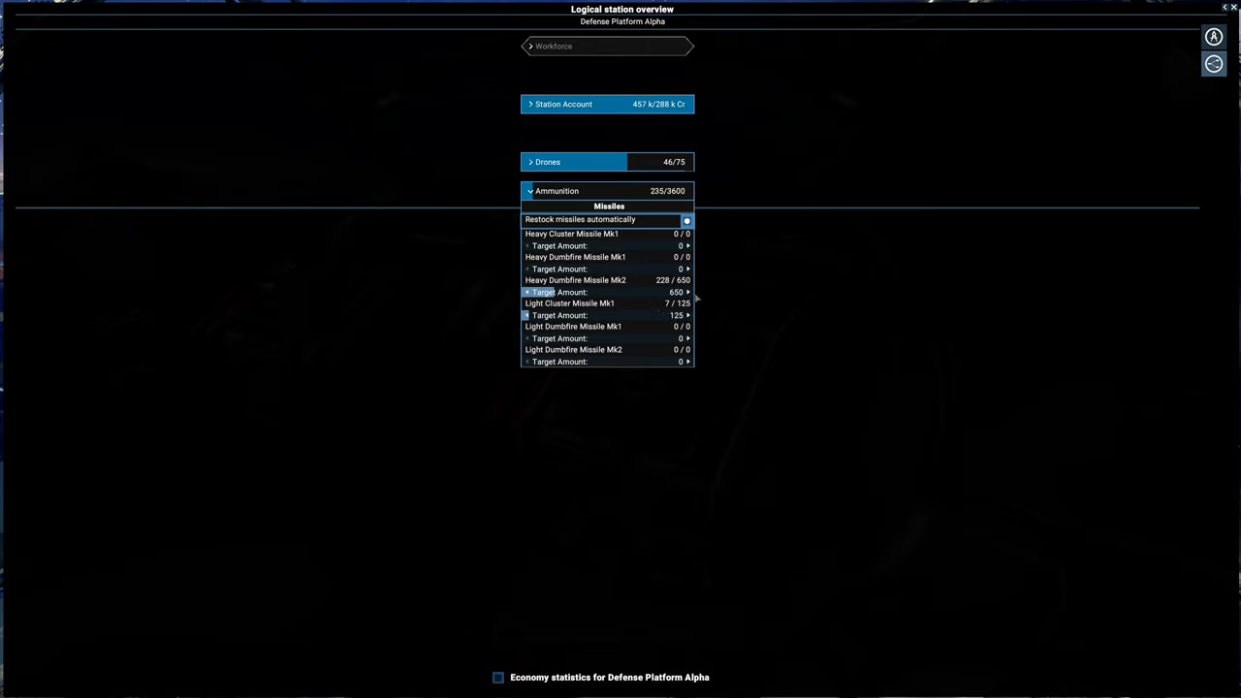
mouse_move(698, 192)
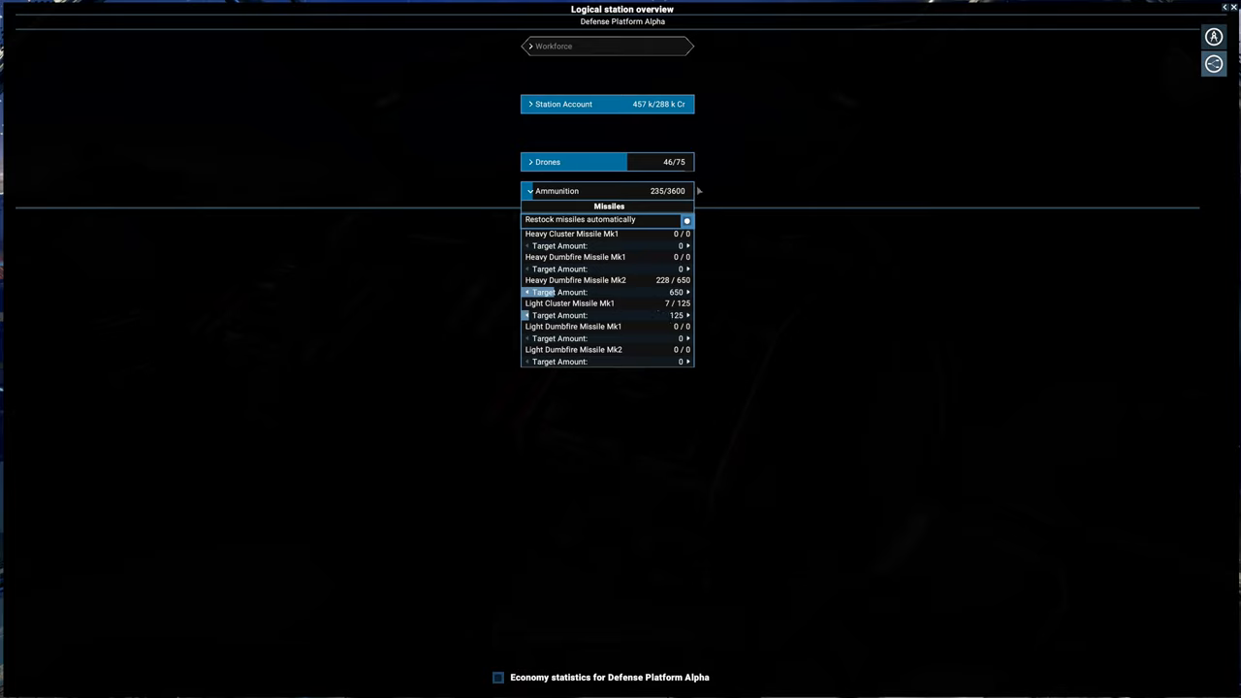
mouse_move(675, 197)
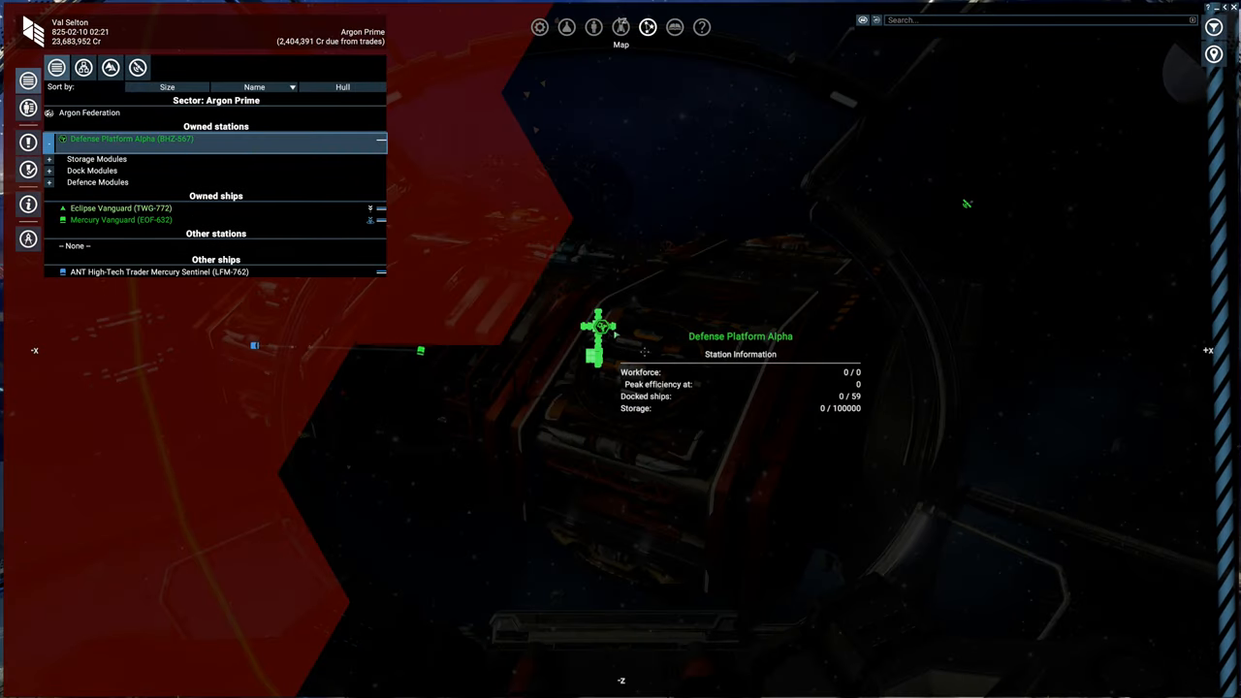
Step: Bring up trade options between the Pegasus Sentinel and Defense Platform Alpha, then leave the trade menu
right_click(599, 330)
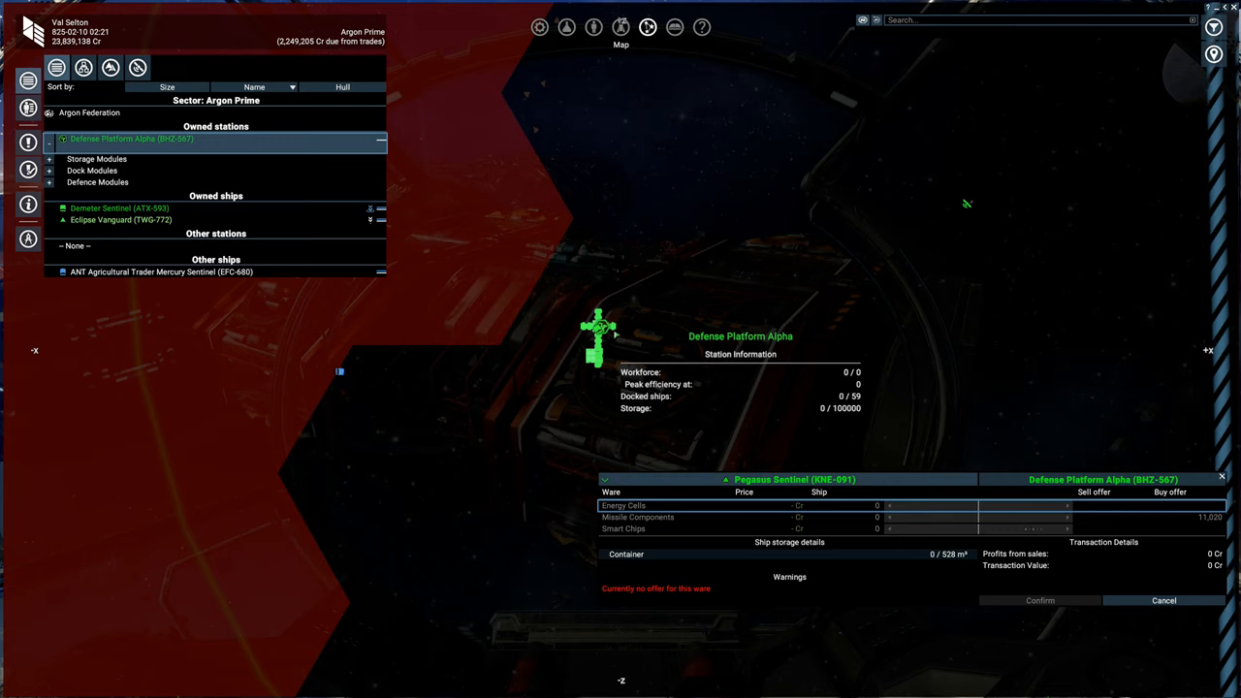
click(51, 194)
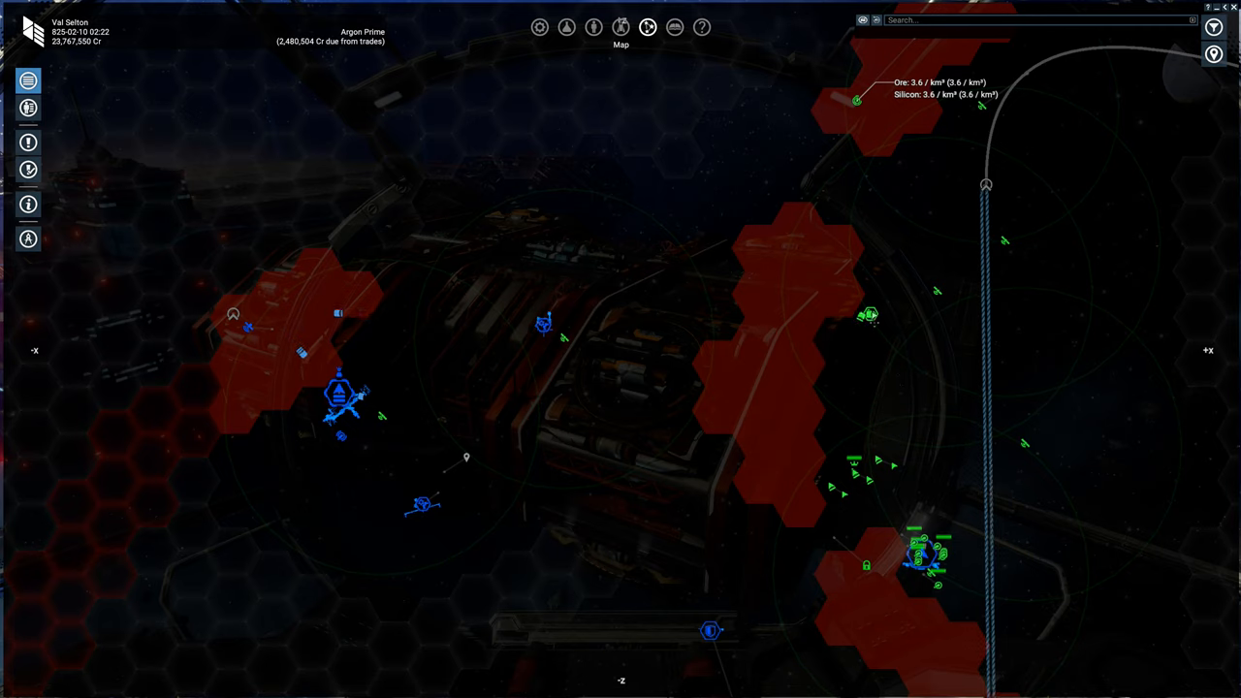
Step: In the station's Loadout, set missile turrets to attack capital ships and other turrets to attack all enemies
click(869, 314)
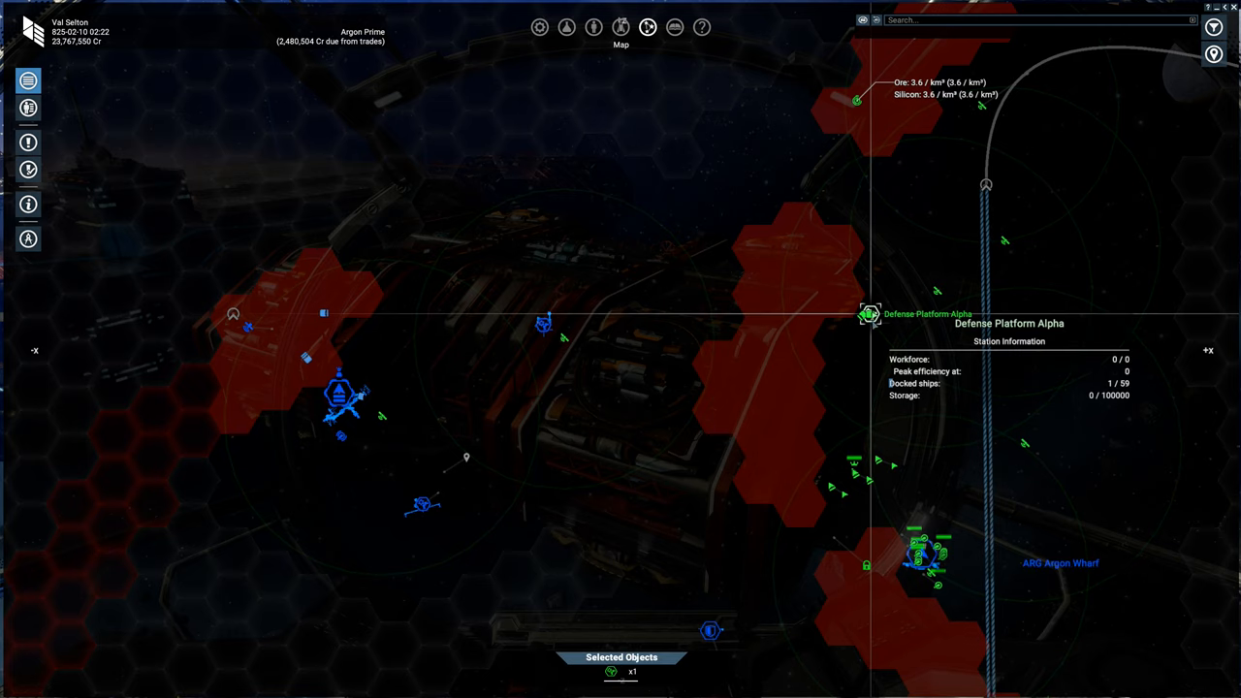
right_click(869, 314)
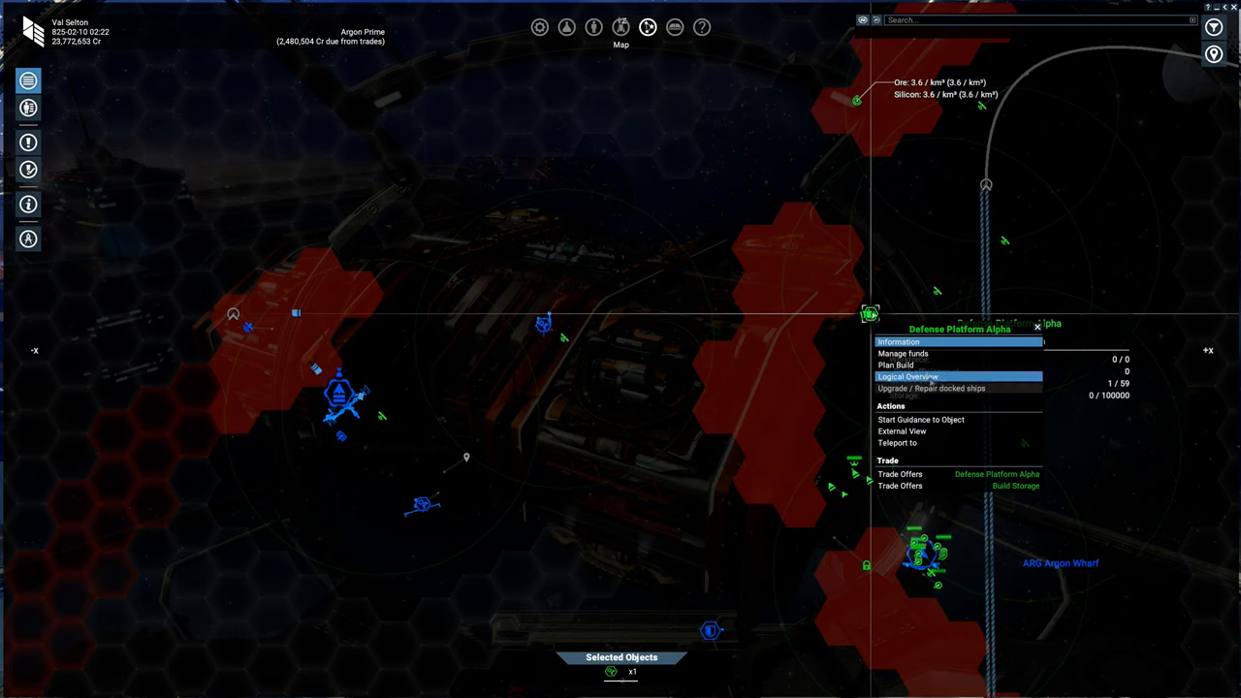
click(896, 341)
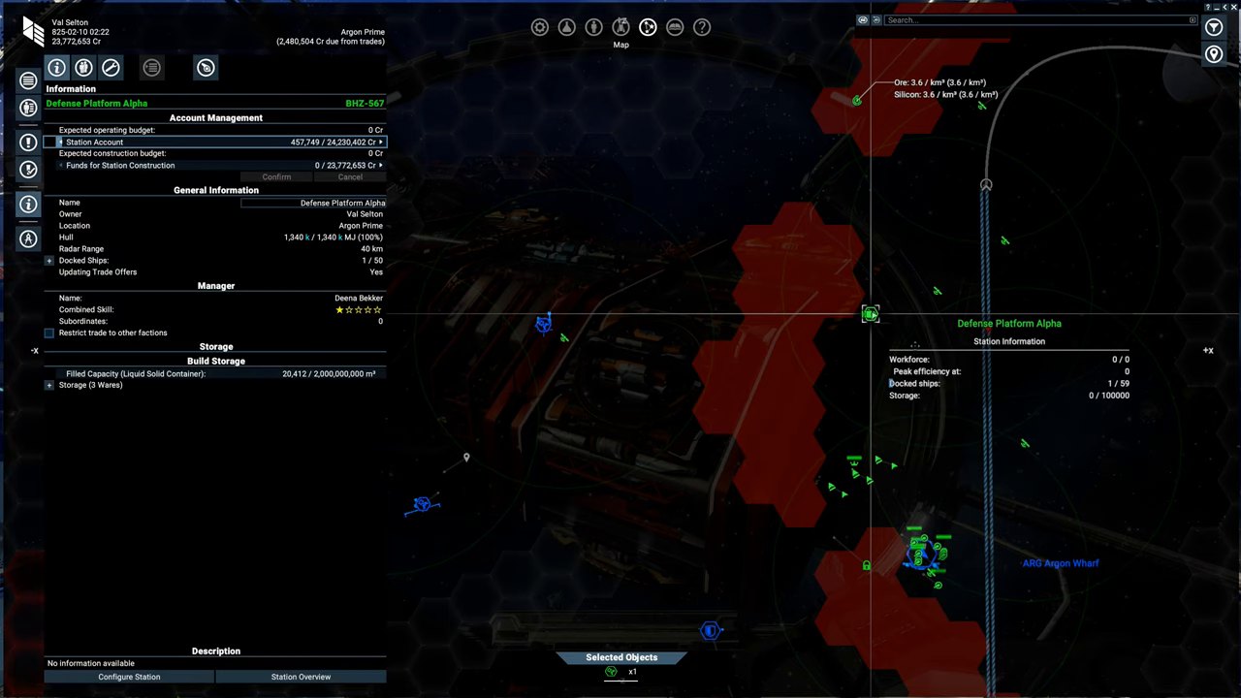
click(110, 66)
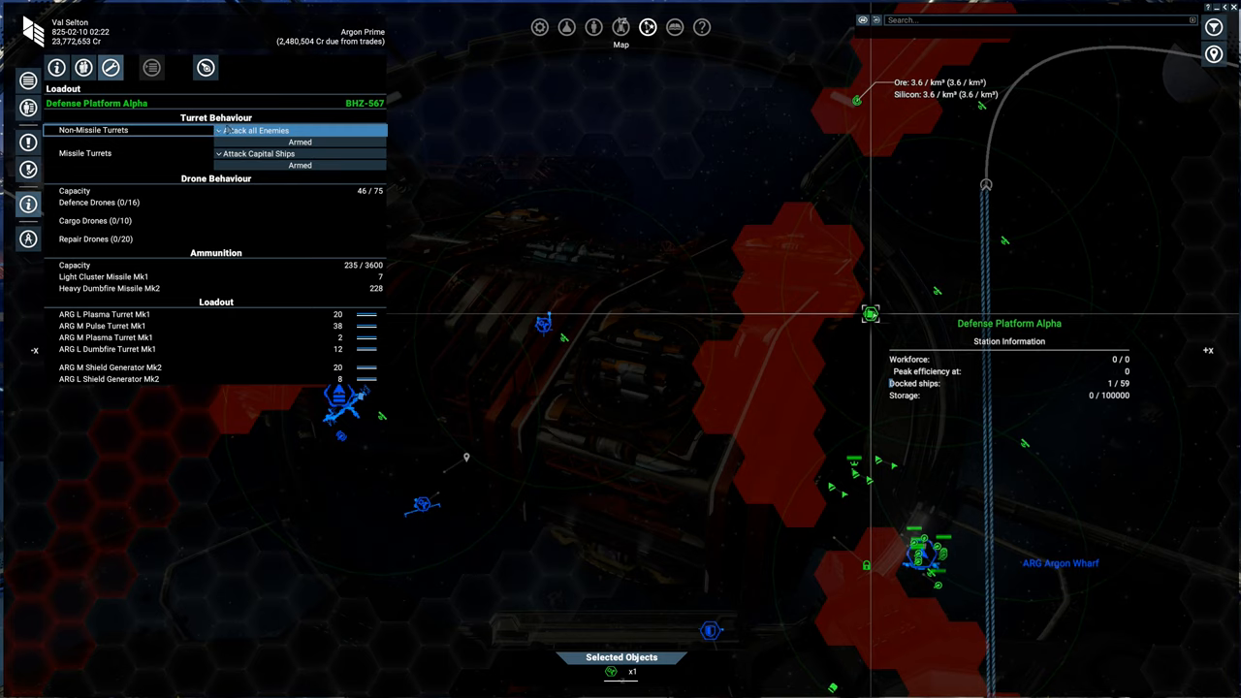
mouse_move(146, 140)
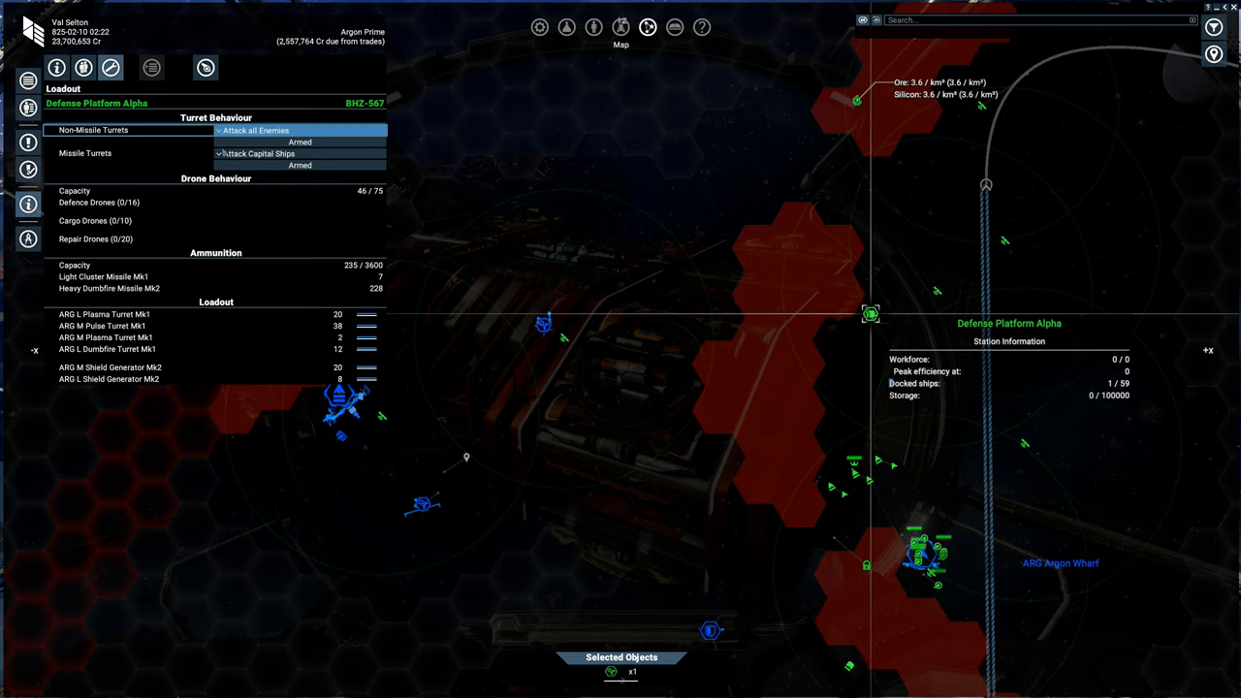
click(281, 155)
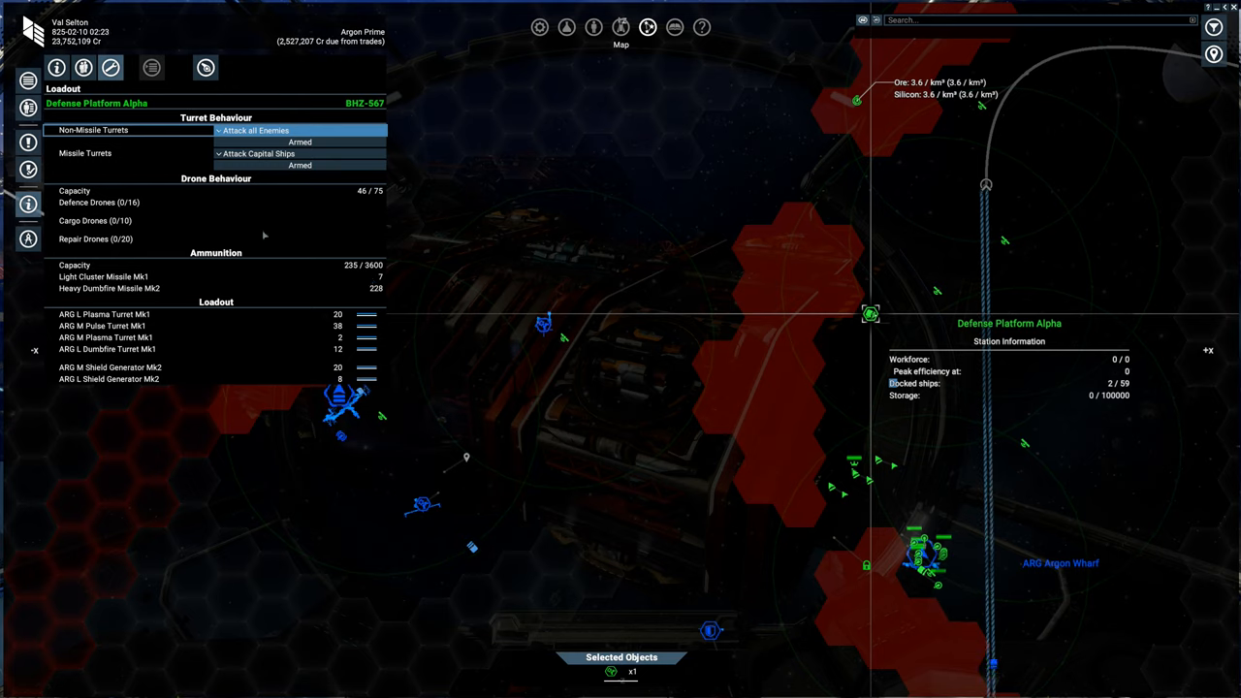
mouse_move(299, 334)
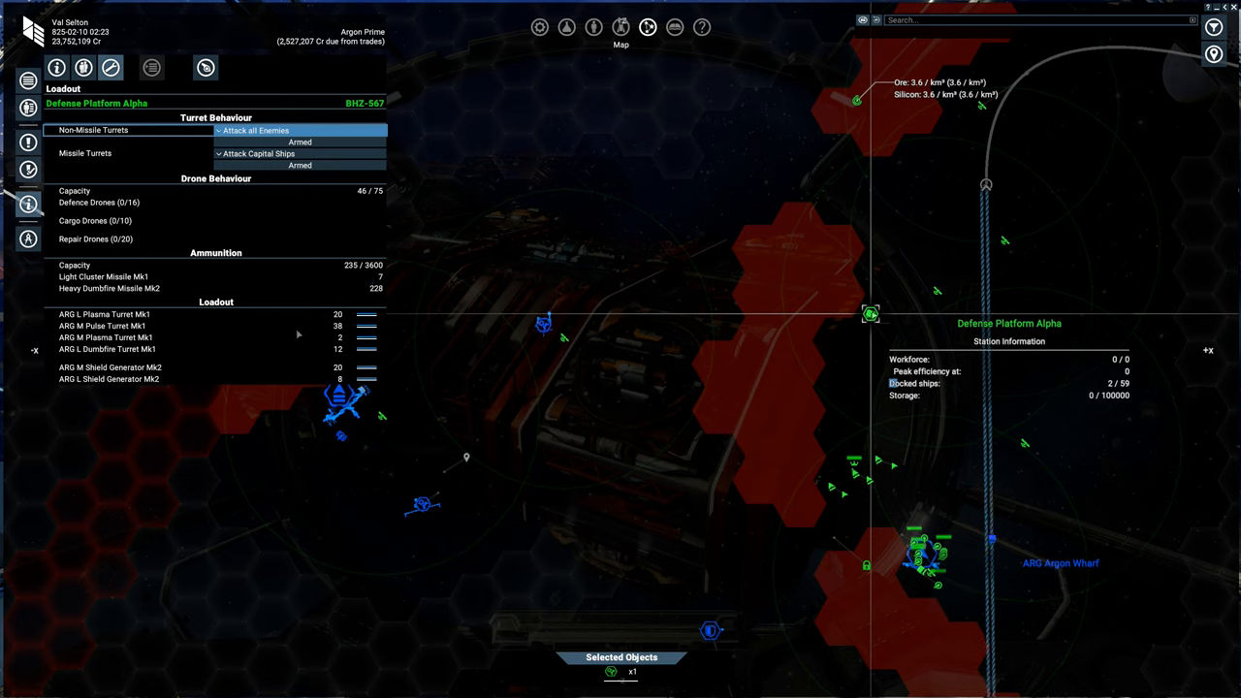